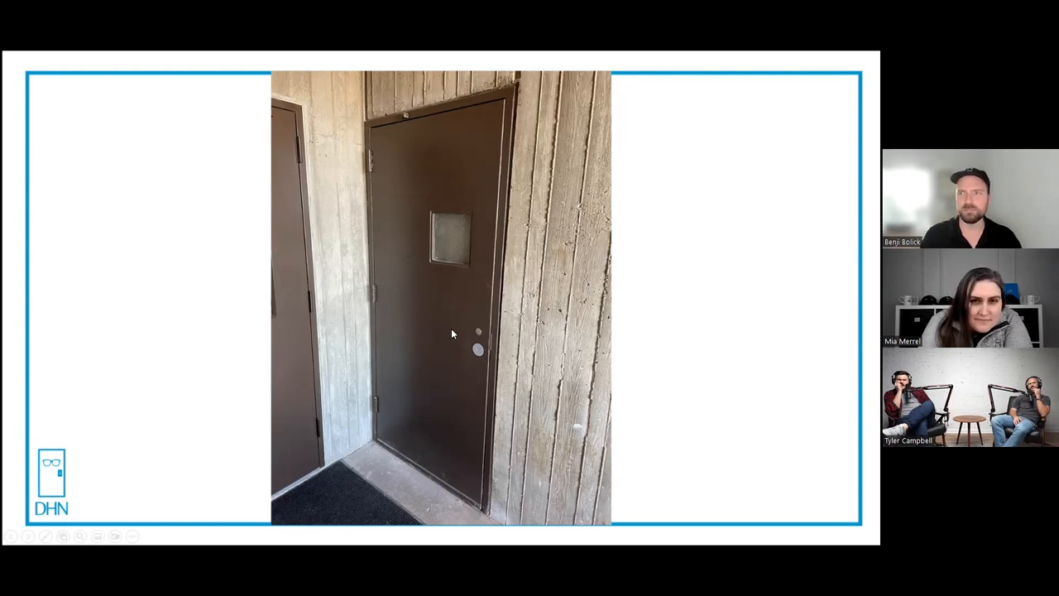
pyautogui.moveTo(454, 122)
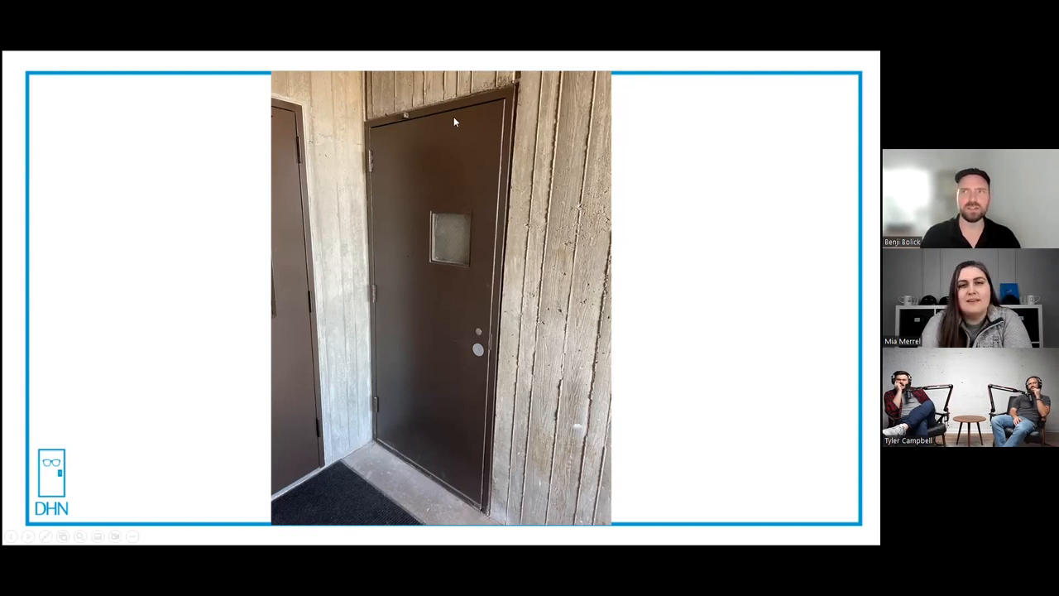
pyautogui.moveTo(465, 132)
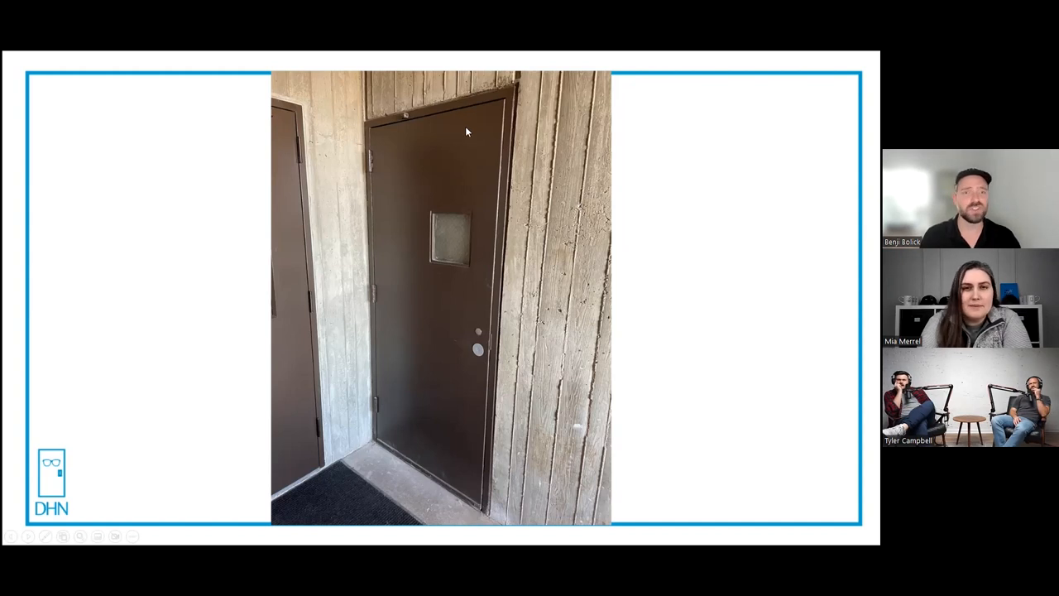
pyautogui.moveTo(535, 110)
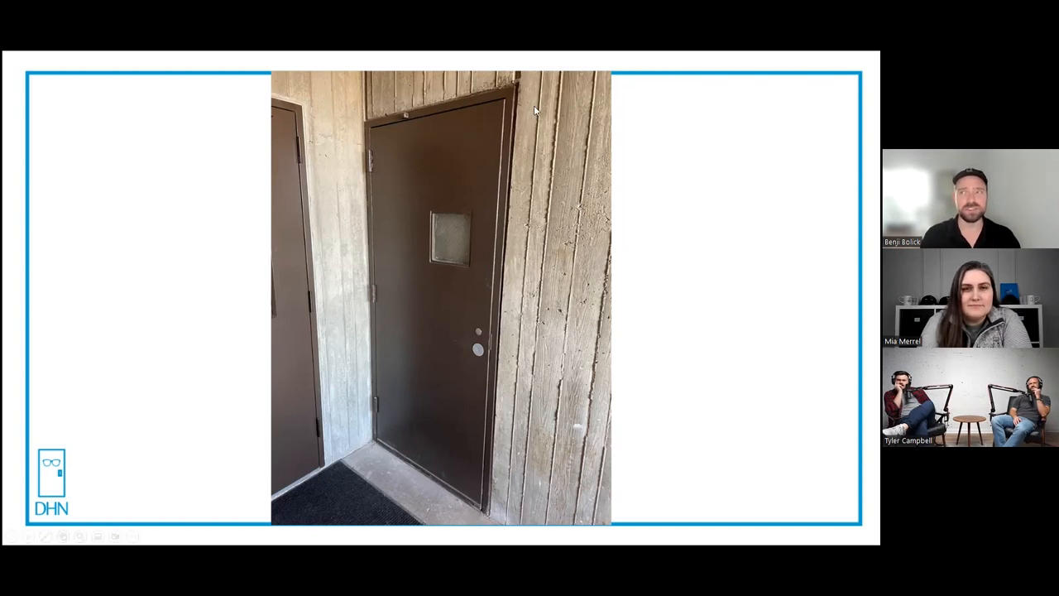
pyautogui.moveTo(464, 266)
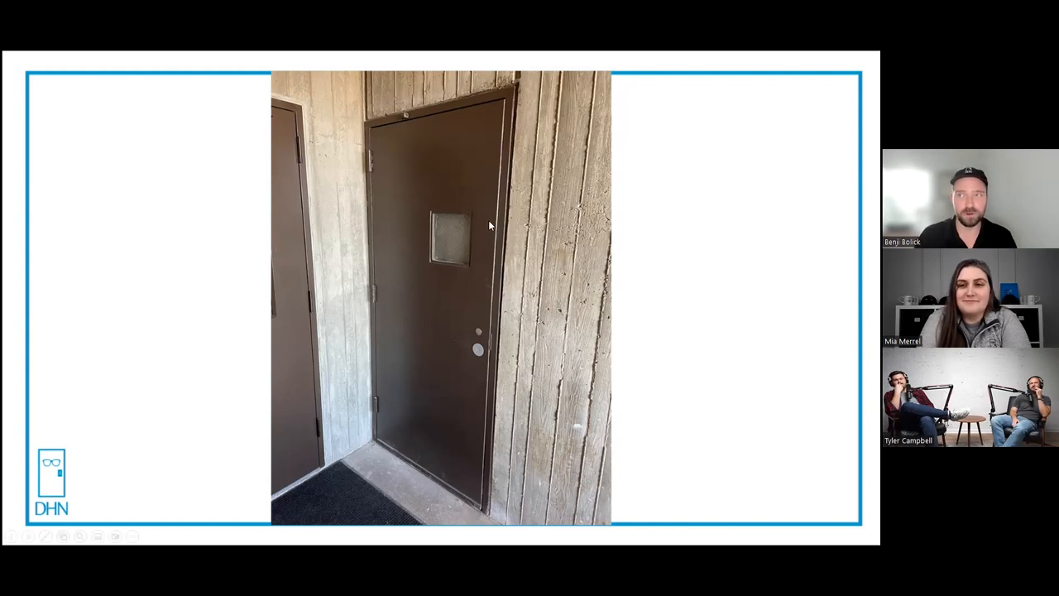
pyautogui.moveTo(485, 159)
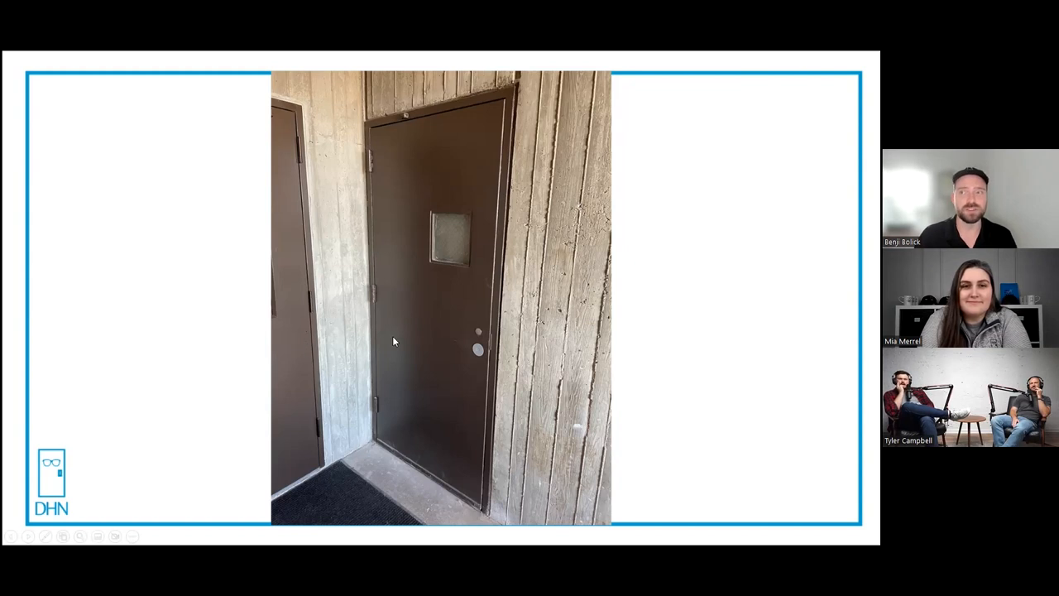
pyautogui.moveTo(463, 247)
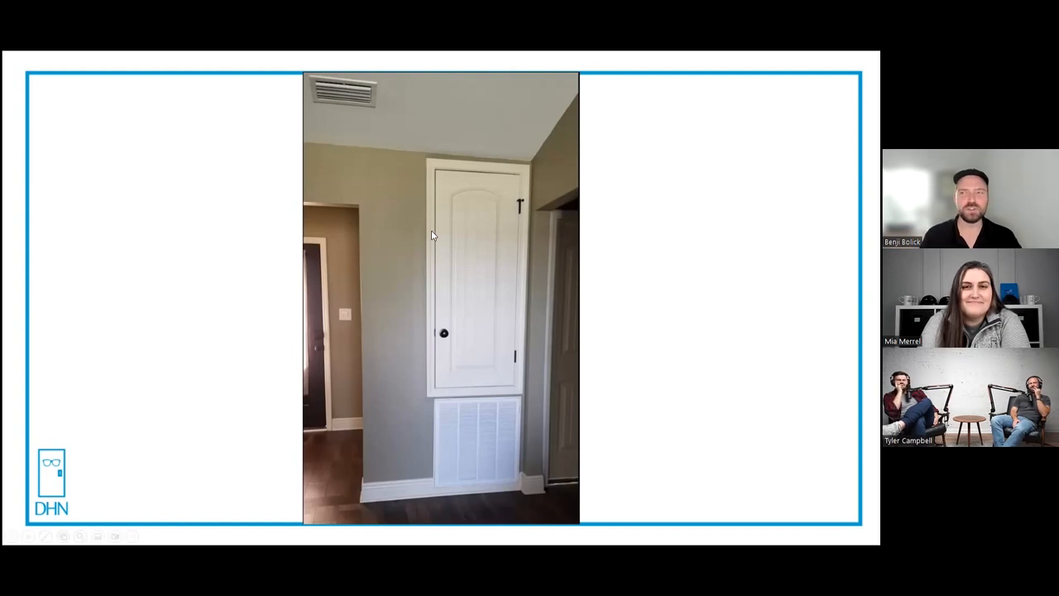
pyautogui.moveTo(506, 259)
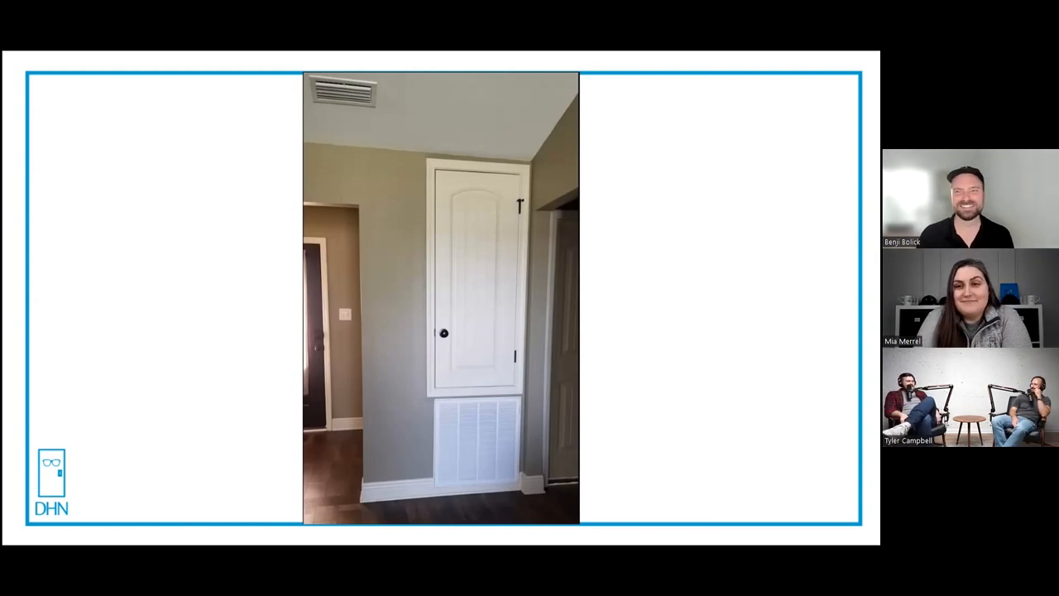
pyautogui.moveTo(619, 387)
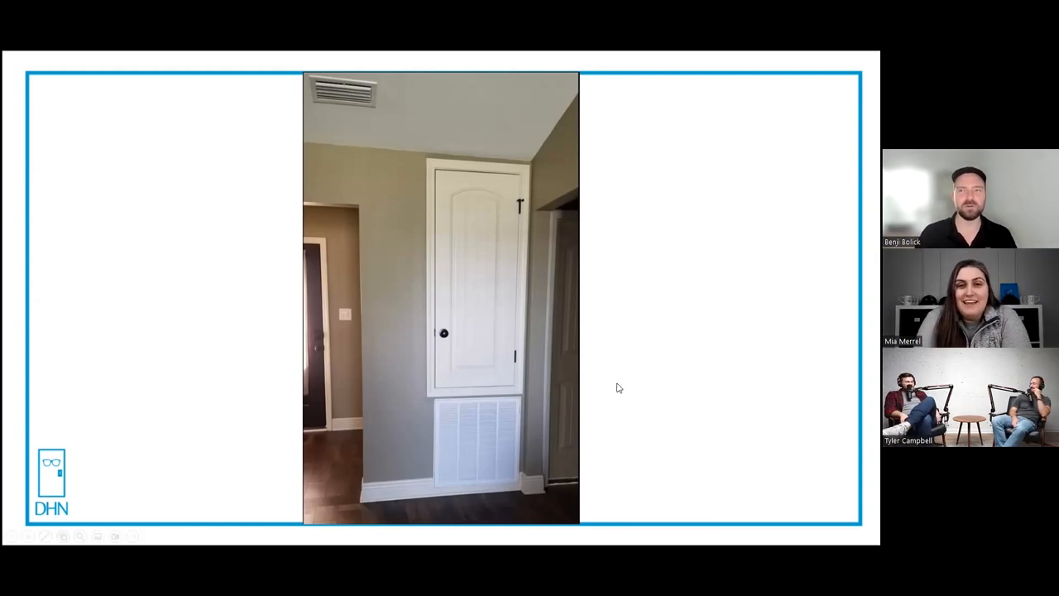